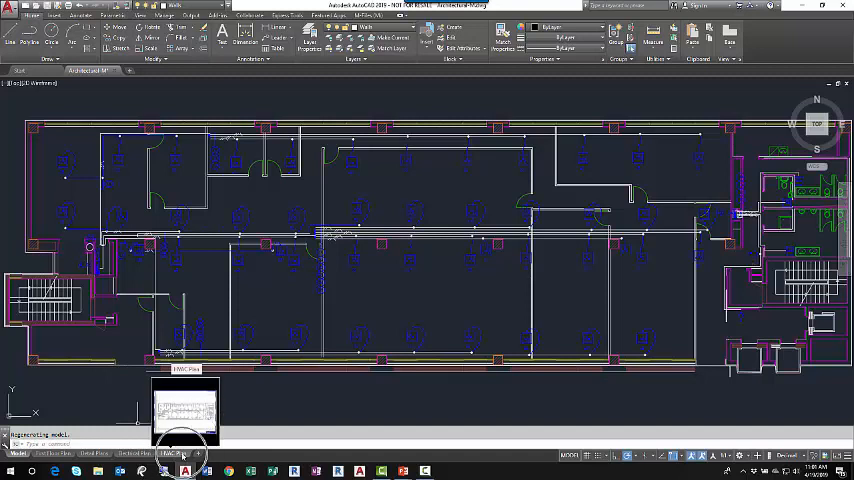
Step: Switch to the First Floor Plan layout sheet
{"action": "left_click", "coordinate": [52, 454]}
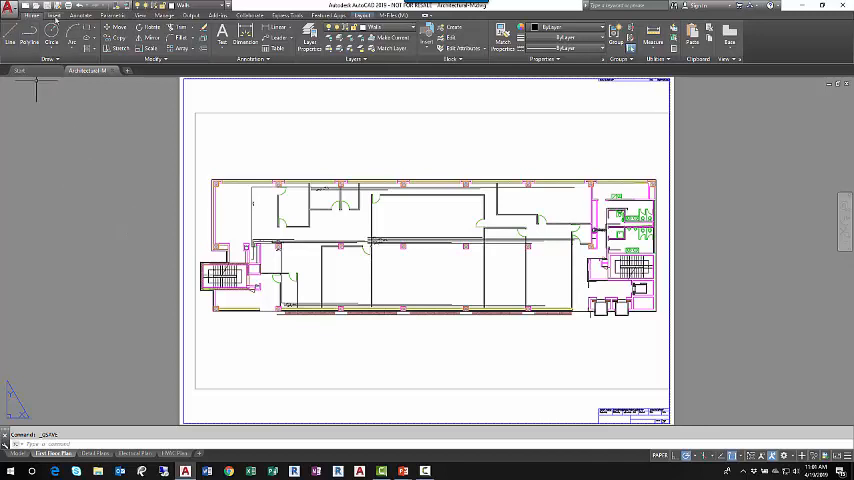
{"action": "mouse_move", "coordinate": [118, 218]}
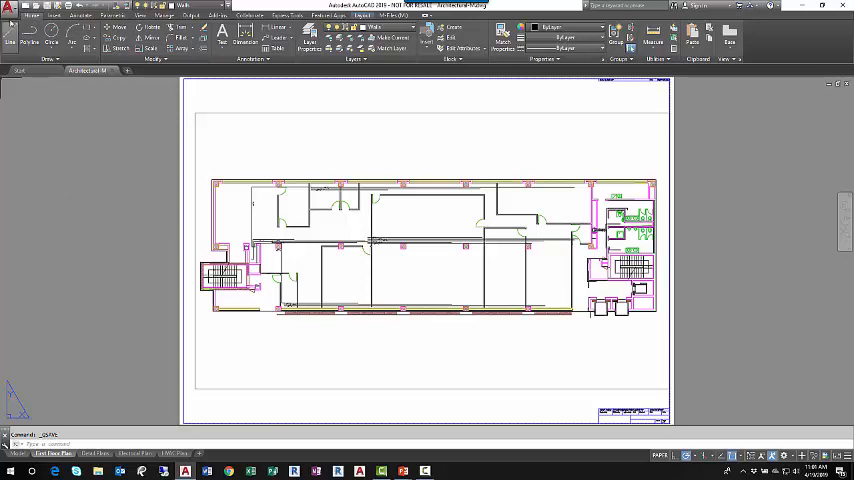
Step: Open Batch Plot from the Application menu to list sheets for publishing
{"action": "left_click", "coordinate": [8, 6]}
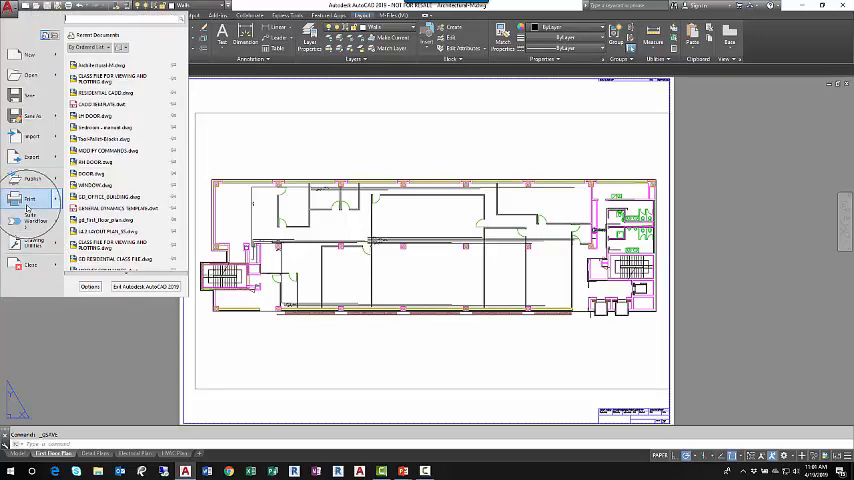
{"action": "left_click", "coordinate": [31, 200]}
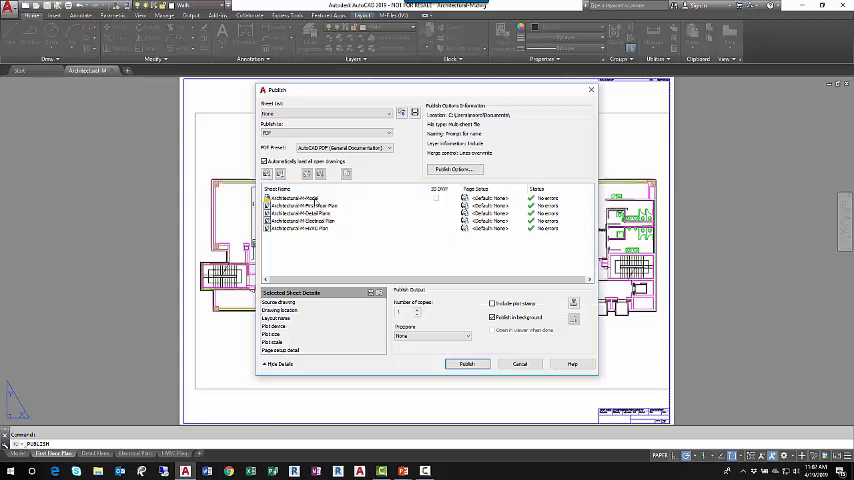
{"action": "mouse_move", "coordinate": [300, 206]}
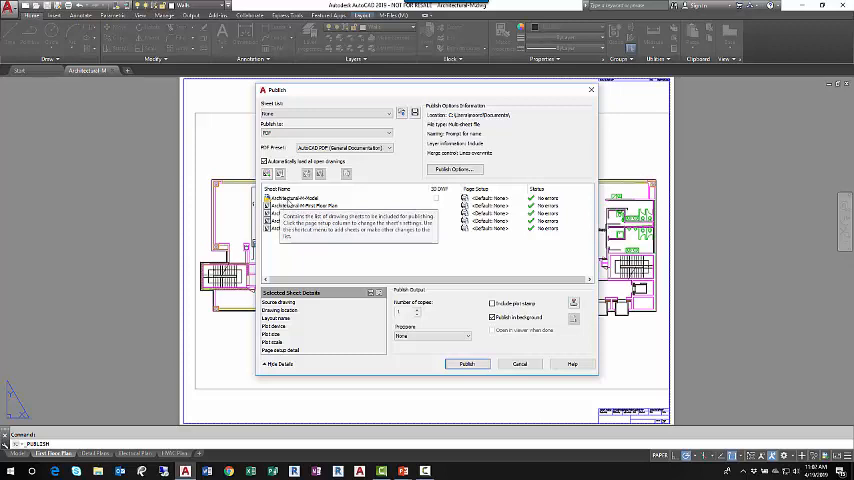
Step: Select the Model sheet in the publish list for removal
{"action": "left_click", "coordinate": [300, 198]}
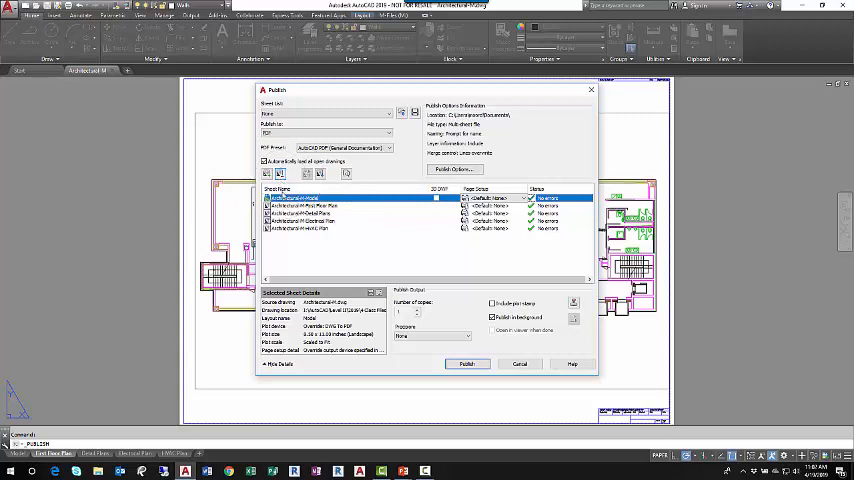
{"action": "mouse_move", "coordinate": [280, 174]}
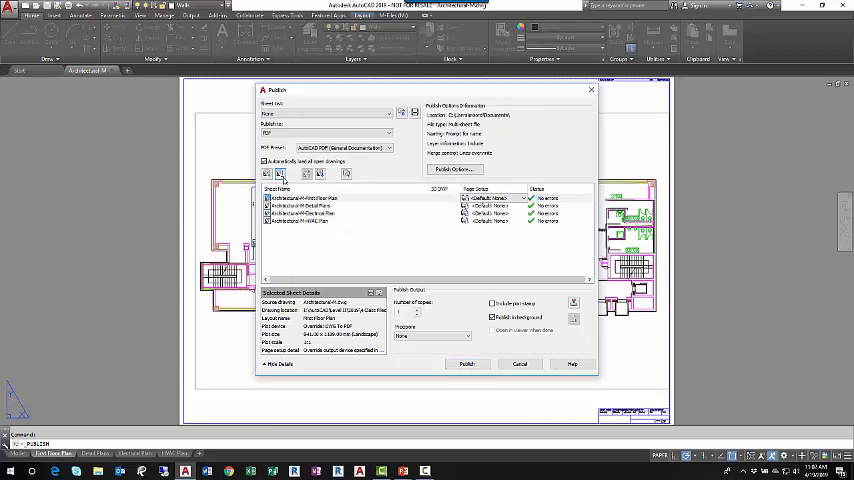
{"action": "mouse_move", "coordinate": [281, 173]}
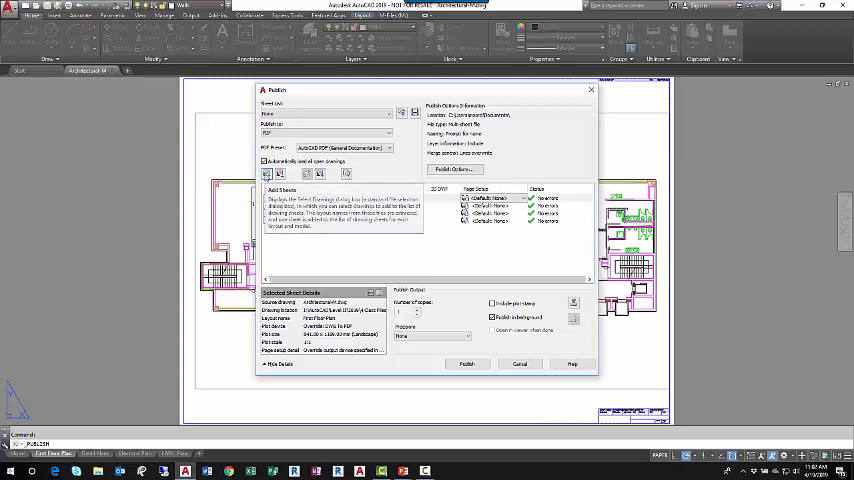
Step: Add the Site Plan layout from the separate site drawing and select it
{"action": "left_click", "coordinate": [267, 173]}
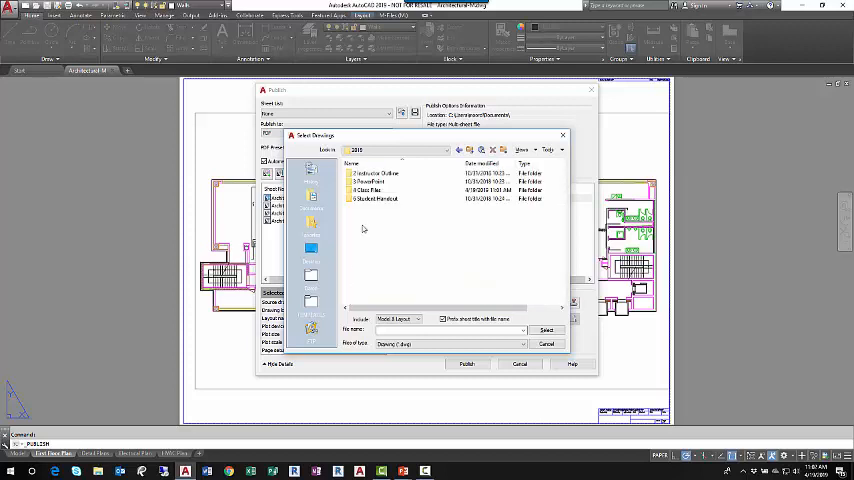
{"action": "double_click", "coordinate": [369, 189]}
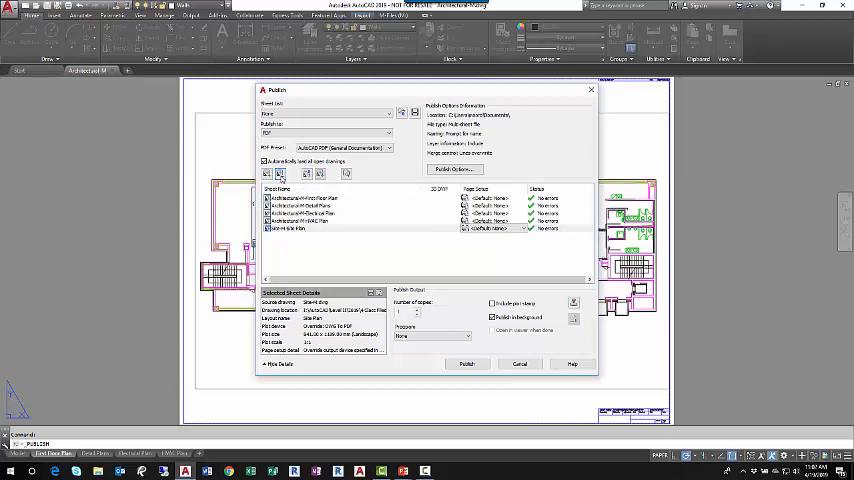
{"action": "mouse_move", "coordinate": [285, 222]}
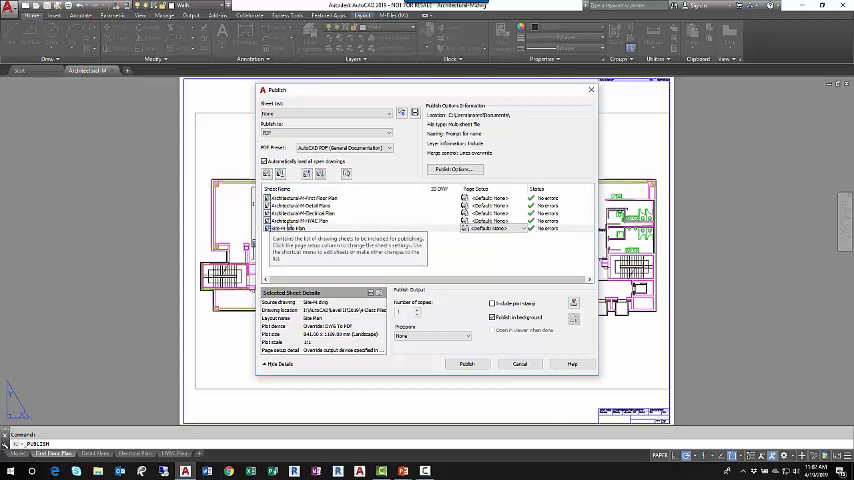
{"action": "left_click", "coordinate": [300, 228]}
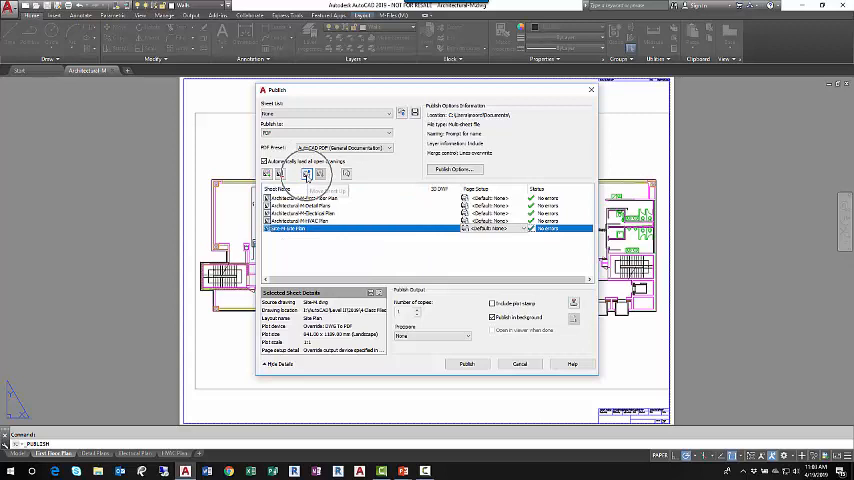
Step: Move the Site Plan sheet to the top of the publish list
{"action": "left_click", "coordinate": [307, 173]}
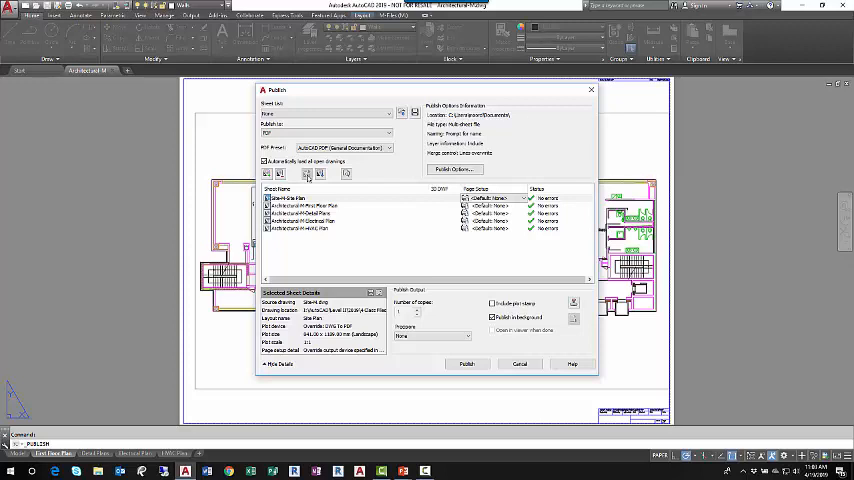
{"action": "left_click", "coordinate": [325, 132]}
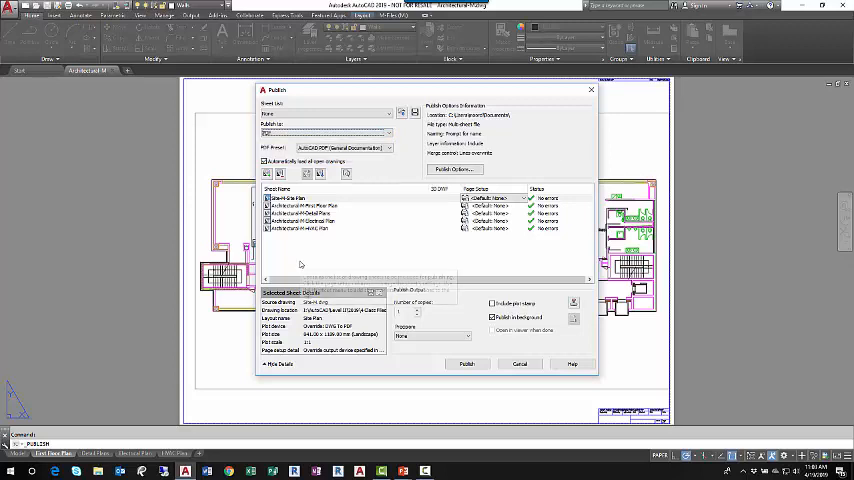
{"action": "mouse_move", "coordinate": [300, 264]}
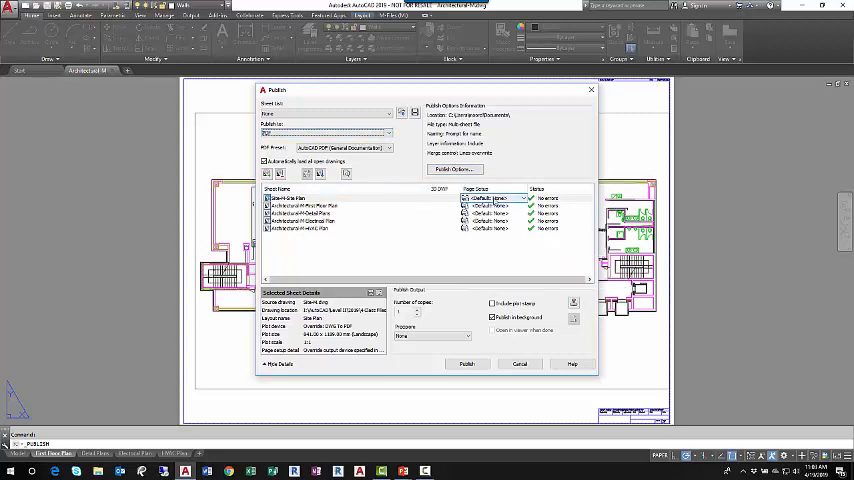
{"action": "left_click", "coordinate": [300, 197]}
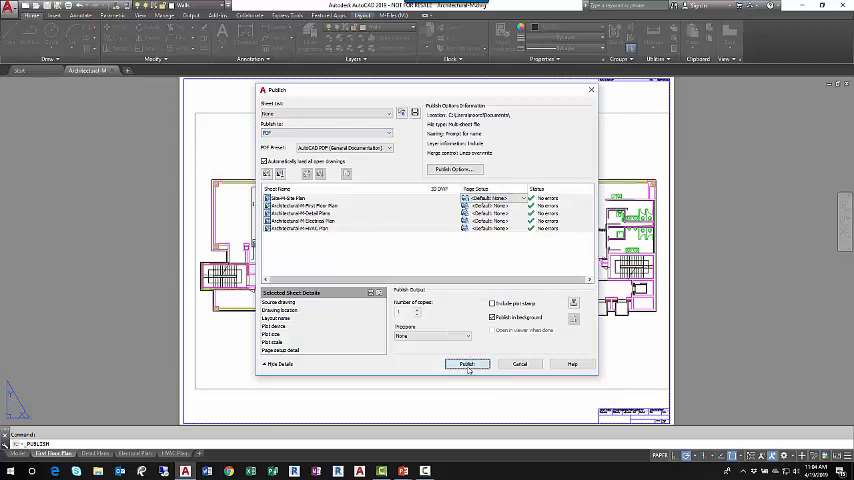
Step: Set the PDF output location and save the five-sheet list file
{"action": "left_click", "coordinate": [466, 364]}
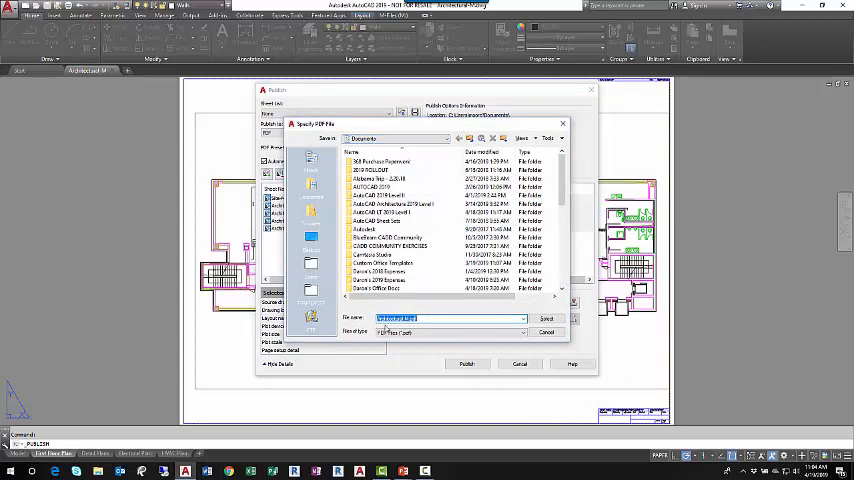
{"action": "mouse_move", "coordinate": [427, 328]}
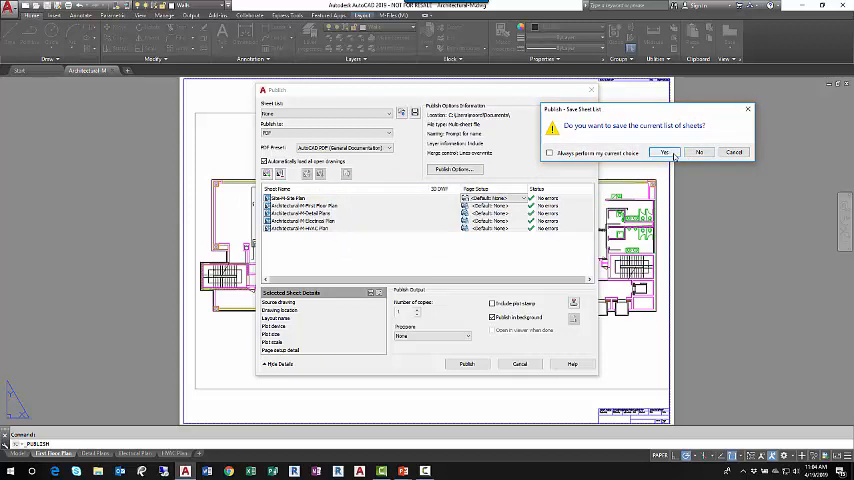
{"action": "left_click", "coordinate": [665, 152]}
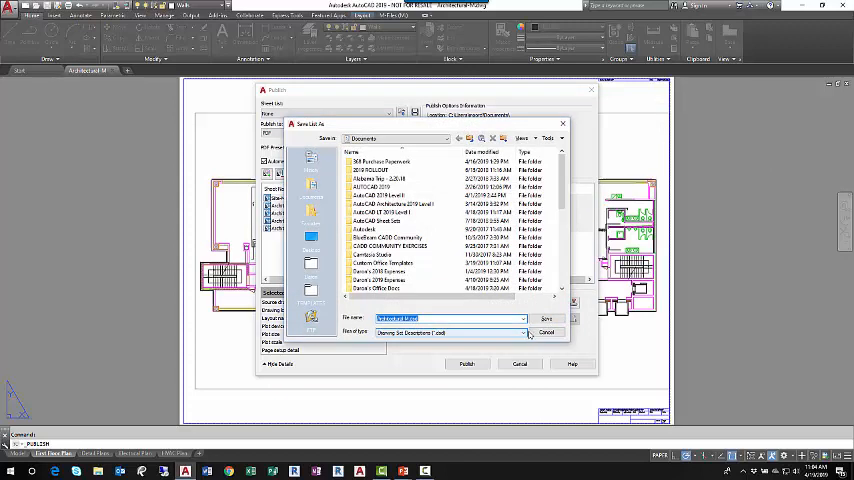
{"action": "left_click", "coordinate": [547, 318]}
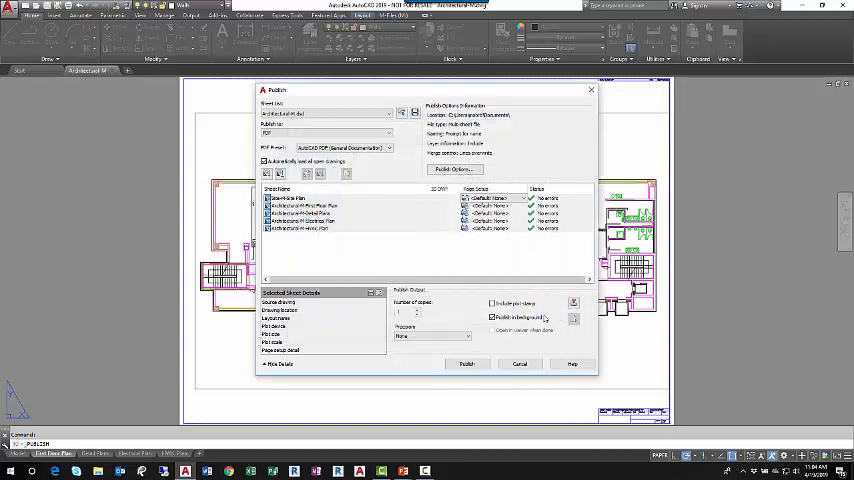
Step: Run the five-sheet PDF publish in the background and close the processing notice
{"action": "left_click", "coordinate": [466, 363]}
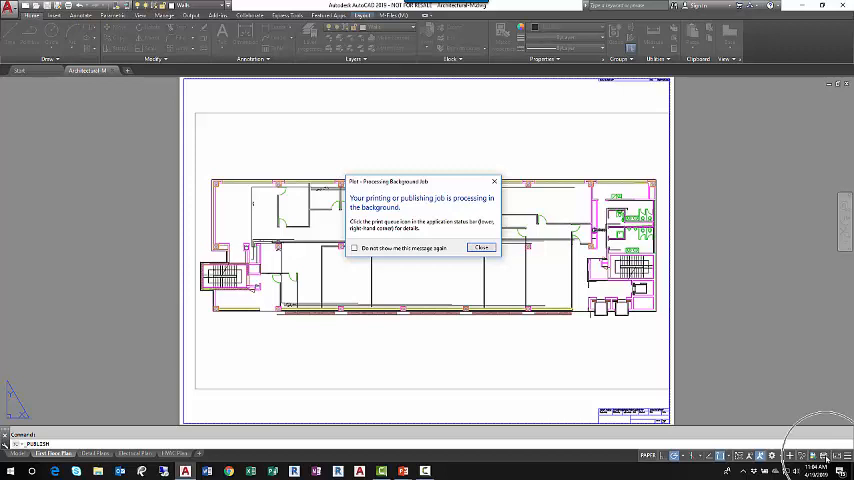
{"action": "mouse_move", "coordinate": [818, 455]}
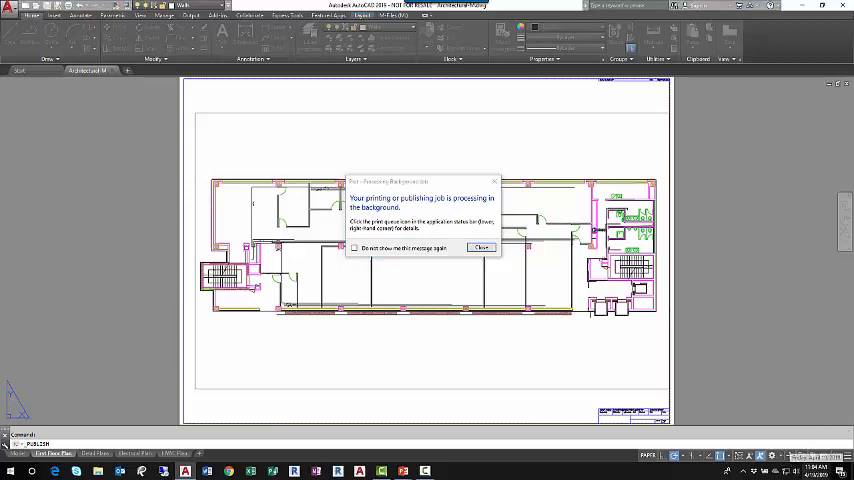
{"action": "mouse_move", "coordinate": [705, 335]}
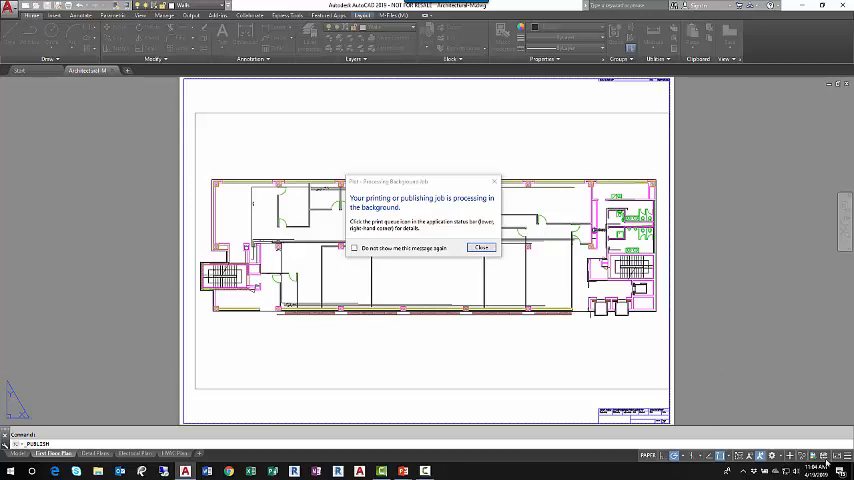
{"action": "mouse_move", "coordinate": [790, 382]}
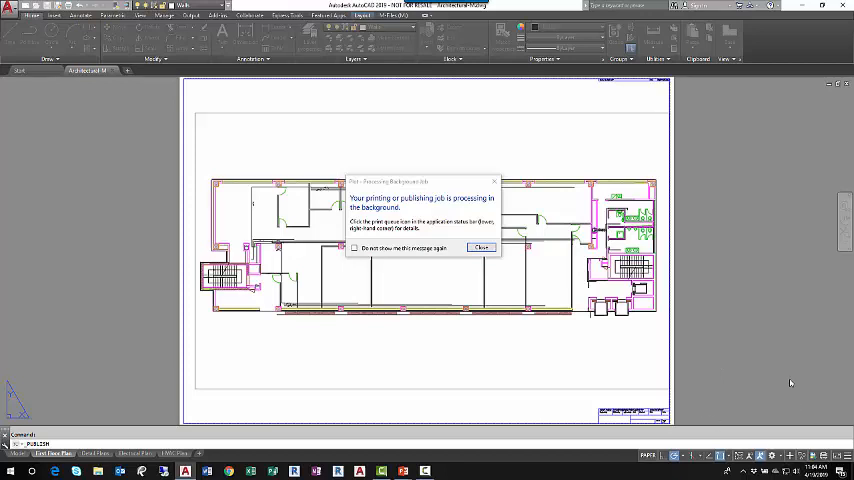
{"action": "mouse_move", "coordinate": [224, 297]}
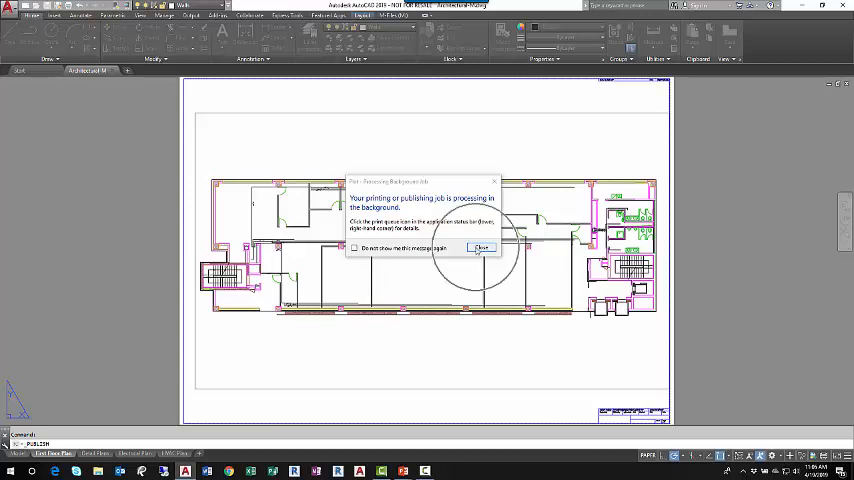
{"action": "left_click", "coordinate": [481, 247]}
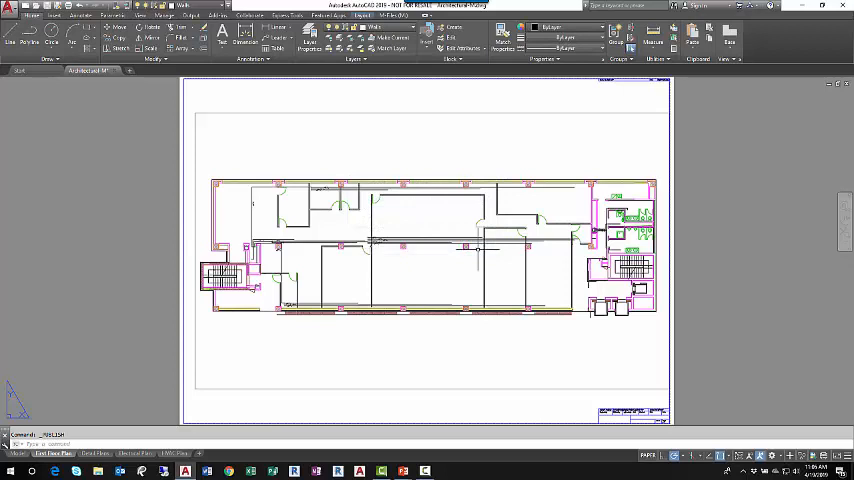
{"action": "mouse_move", "coordinate": [750, 420]}
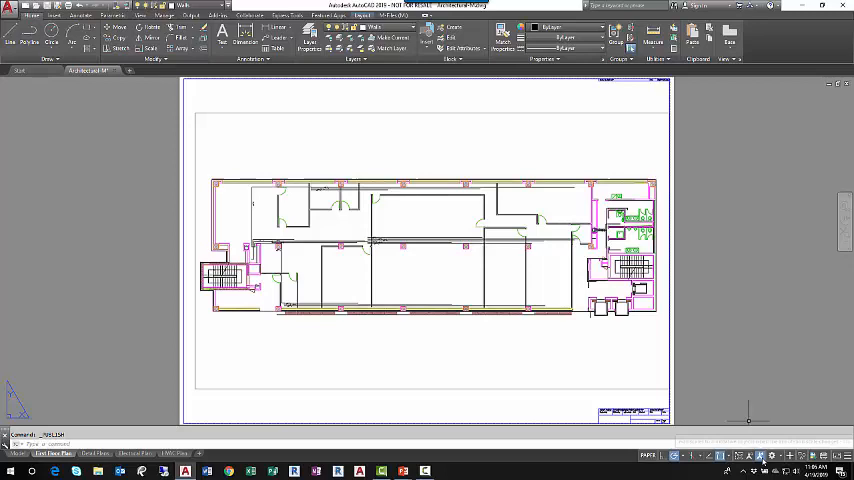
Step: Bring up the Windows task switcher with Alt+Tab
{"action": "key", "text": "alt+tab"}
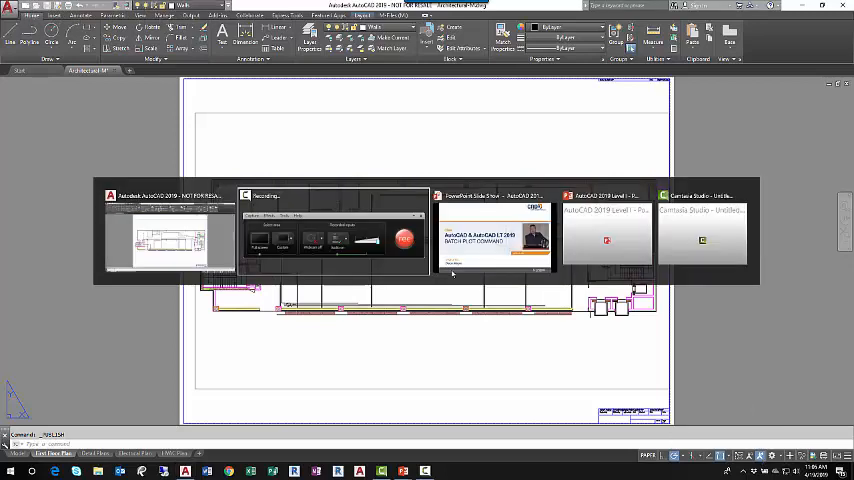